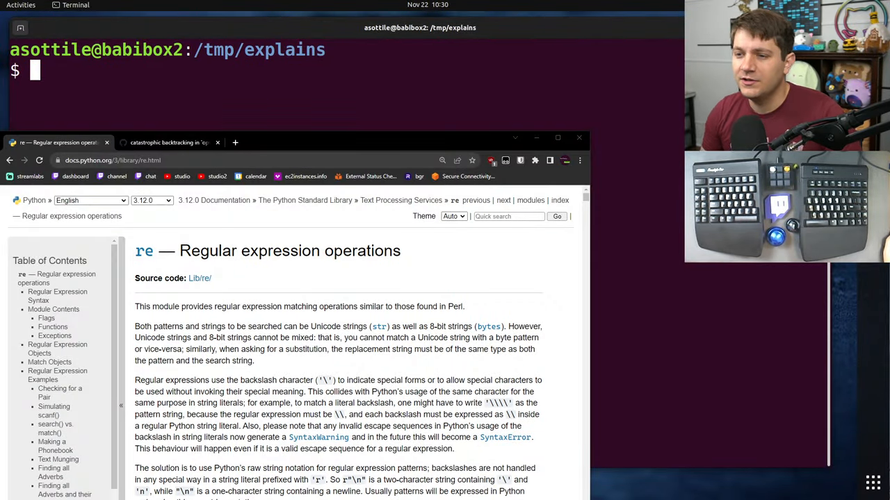
pyautogui.moveTo(656, 331)
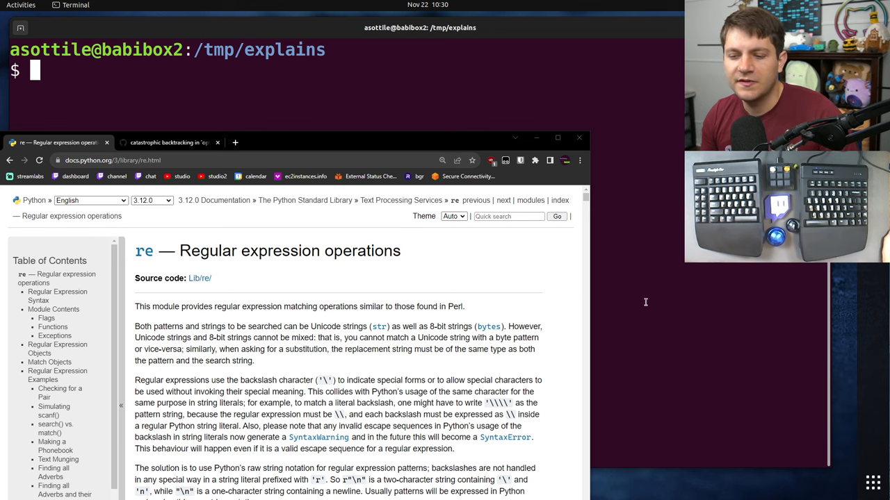
pyautogui.moveTo(640, 292)
pyautogui.write('python3.11')
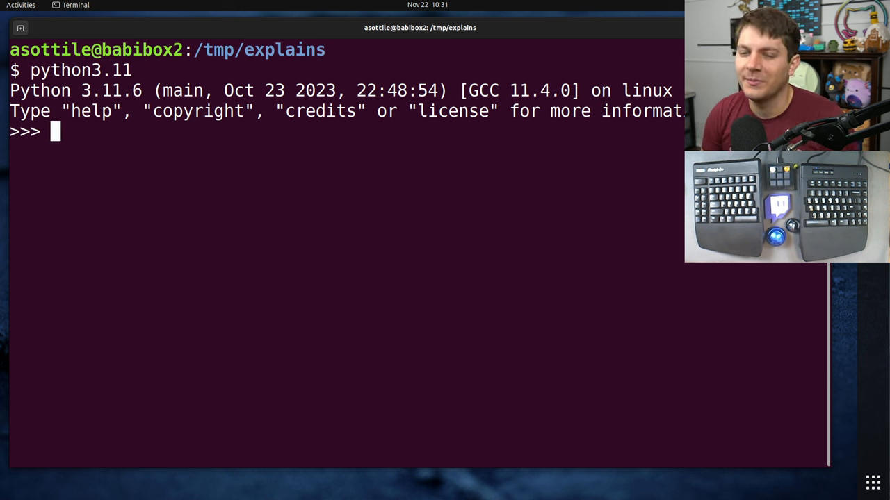
# Import re and compile '^hello (a|b+)+ world$' into reg
pyautogui.write('import re')
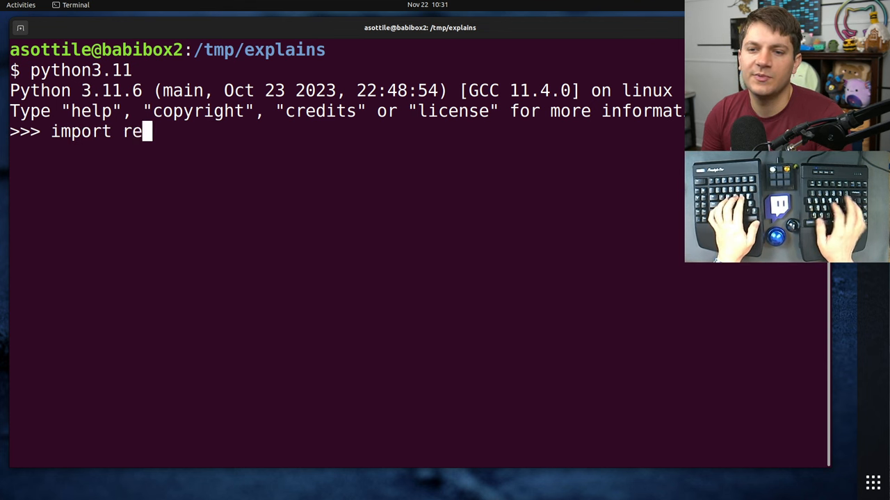
pyautogui.write('reg = re')
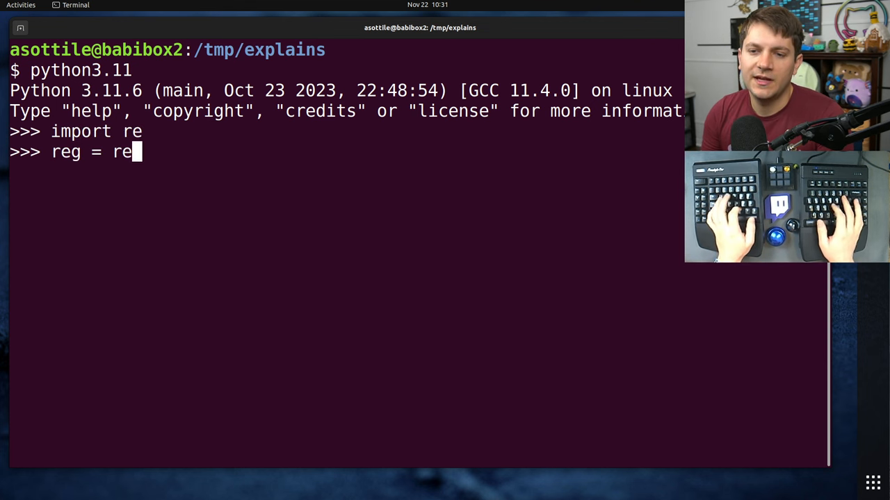
pyautogui.write('.compi')
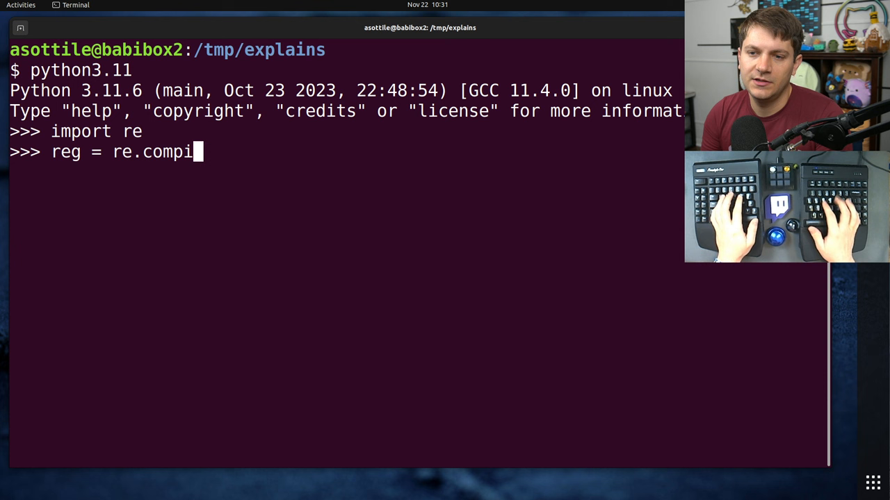
pyautogui.write("le('^hello")
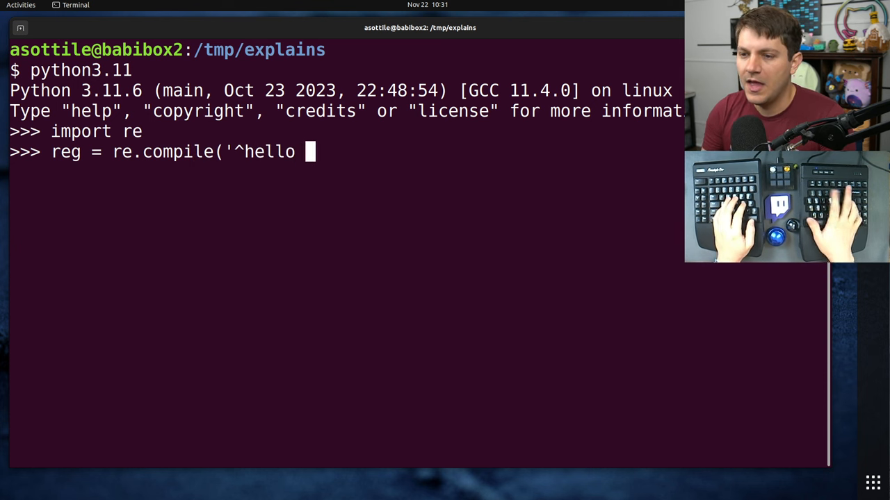
pyautogui.write('(a|b')
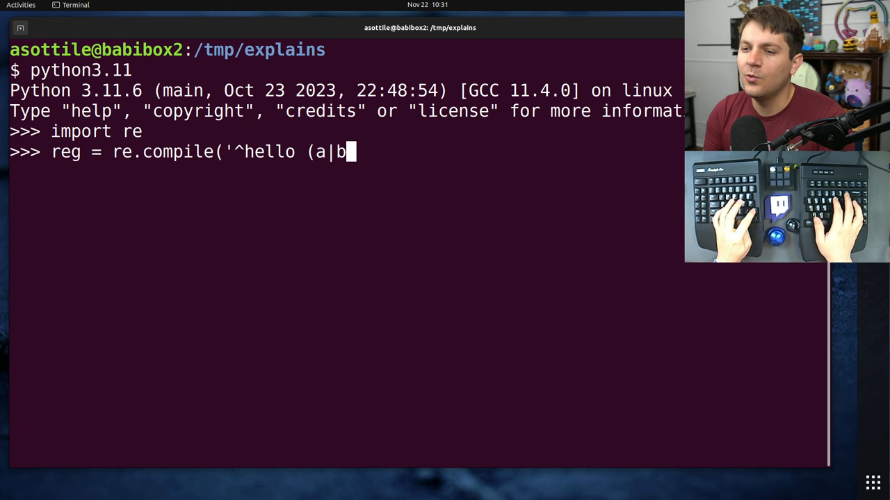
pyautogui.write('+)')
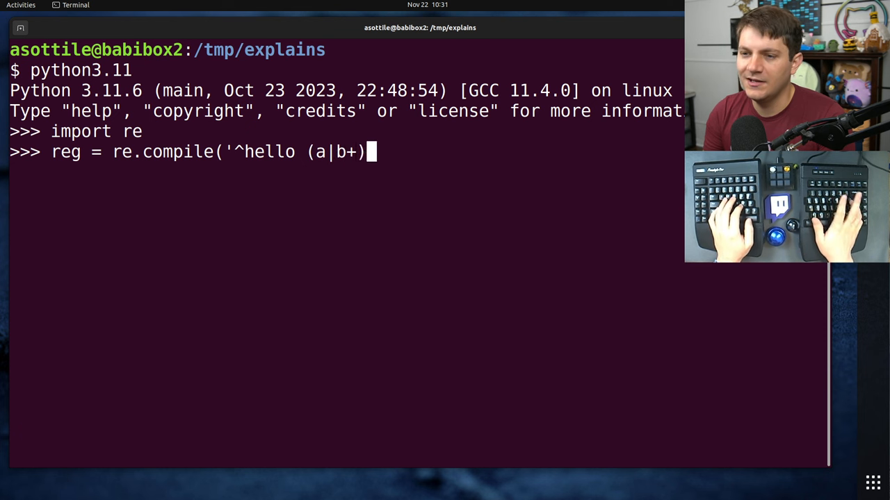
pyautogui.write('+ world')
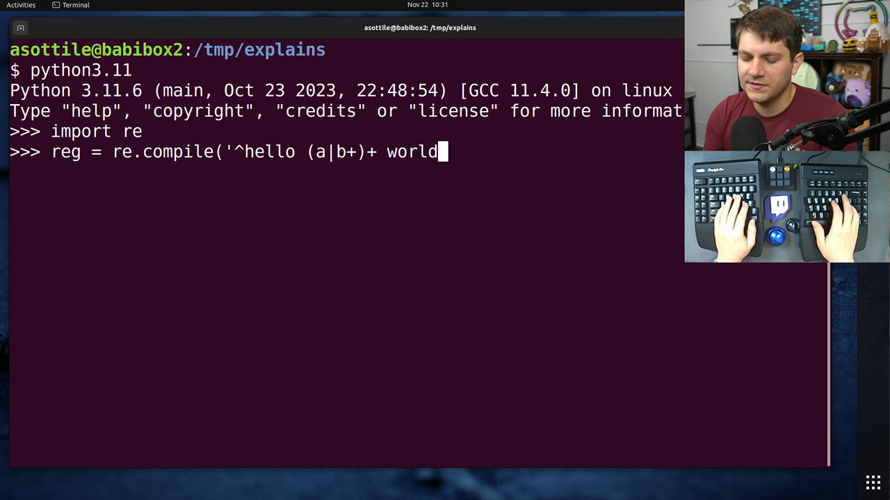
pyautogui.write("$'")
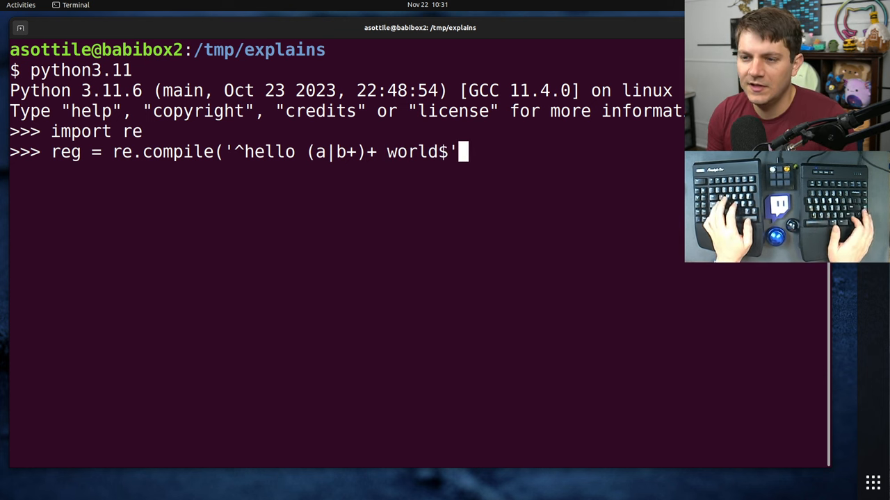
pyautogui.press('Enter')
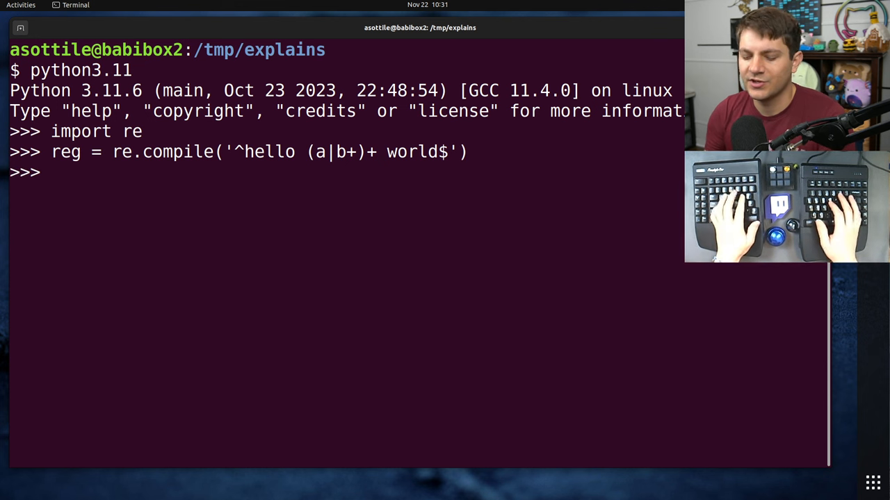
# Match 'hello ababbbaba world' (span 0-21) and show 'hello ababbbaba' alone gives no match
pyautogui.write('reg.ma')
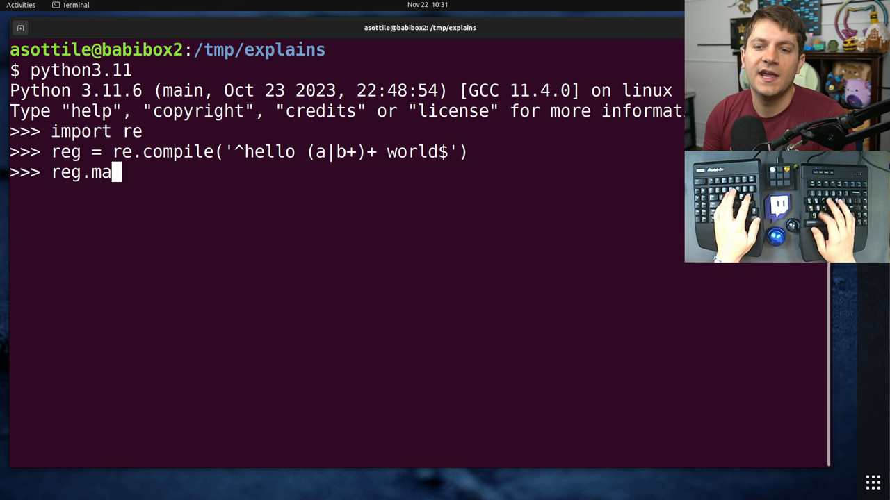
pyautogui.write("tch('hello")
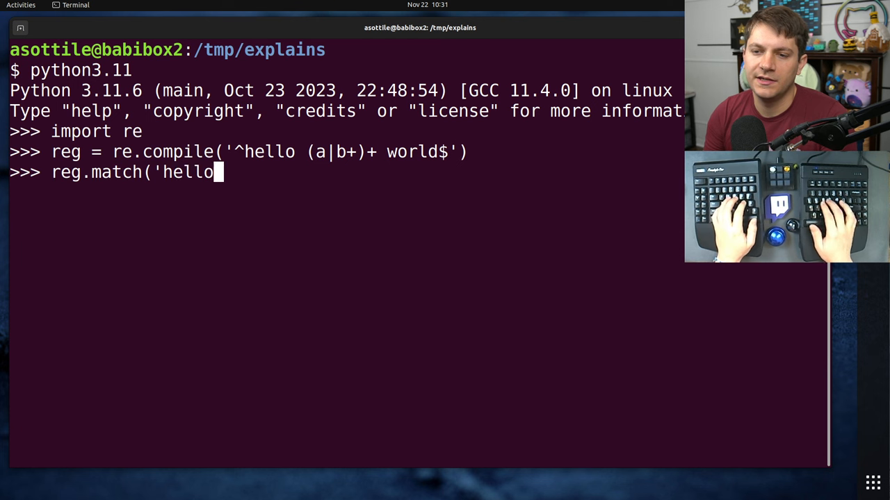
pyautogui.write('ababbbaba world')
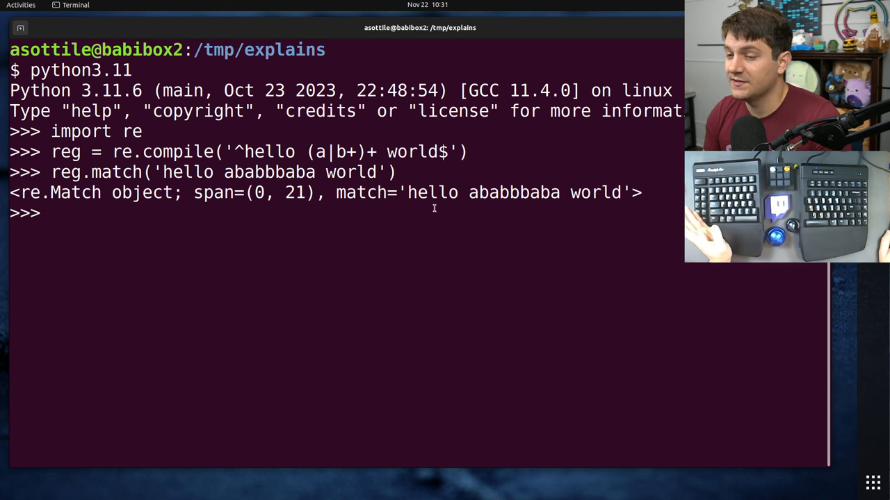
pyautogui.write("reg.match('hello ababbbaba world')")
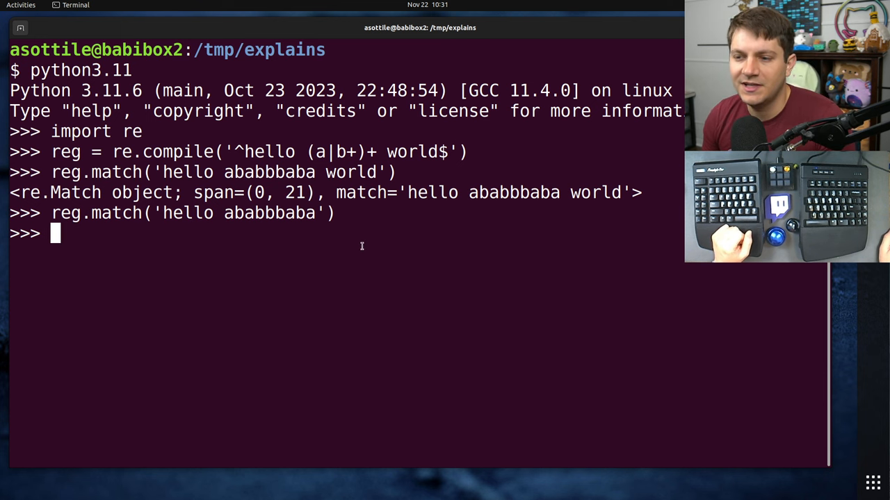
pyautogui.moveTo(367, 296)
pyautogui.write("reg.match('hello ' ")
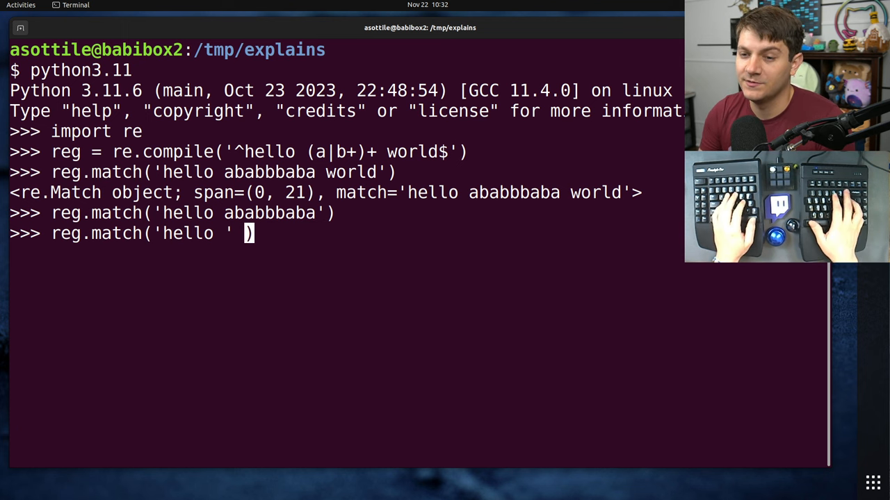
# Run reg.match on 'hello ' plus 1024 and 100 b's and interrupt the hanging match
pyautogui.write("+ 'b'")
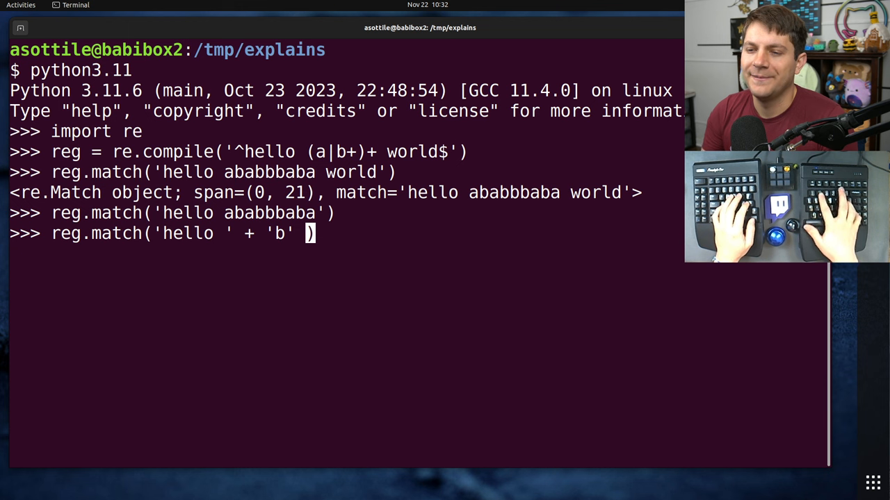
pyautogui.write('*')
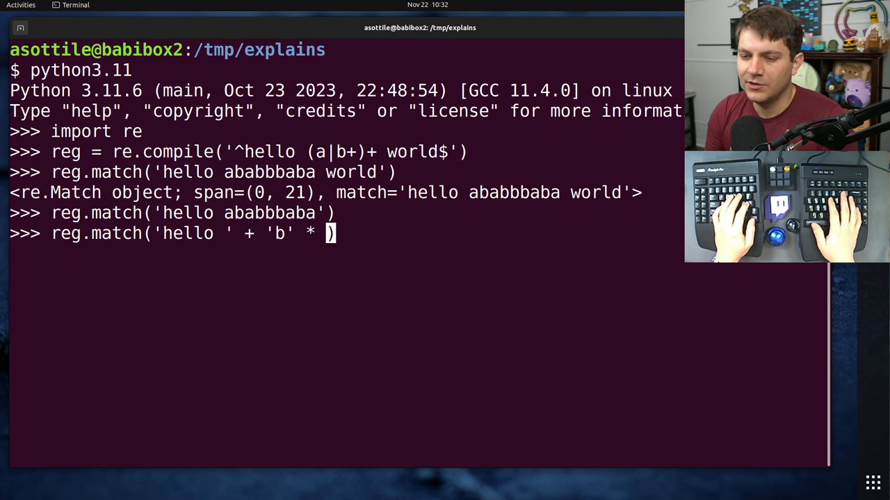
pyautogui.write('1024')
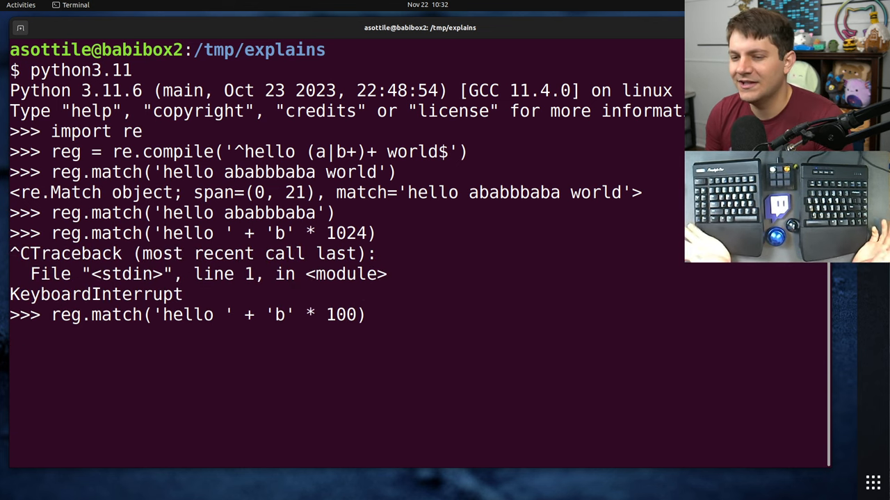
pyautogui.press('Return')
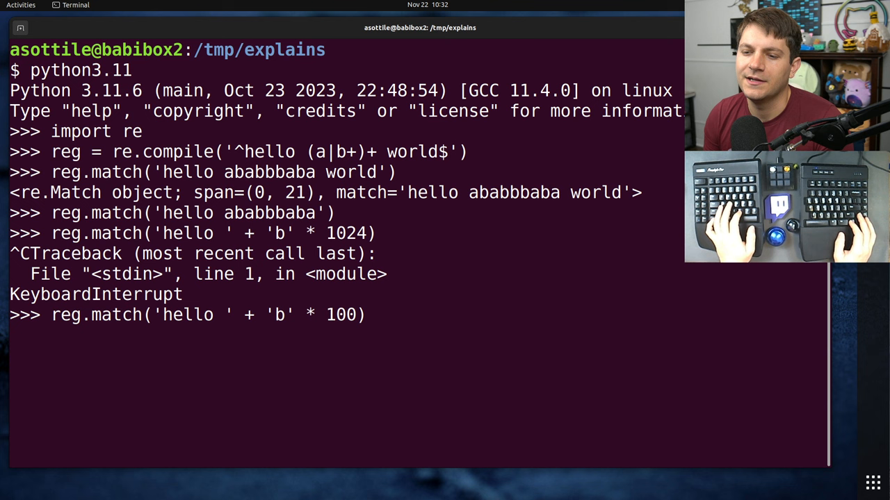
pyautogui.press('Return')
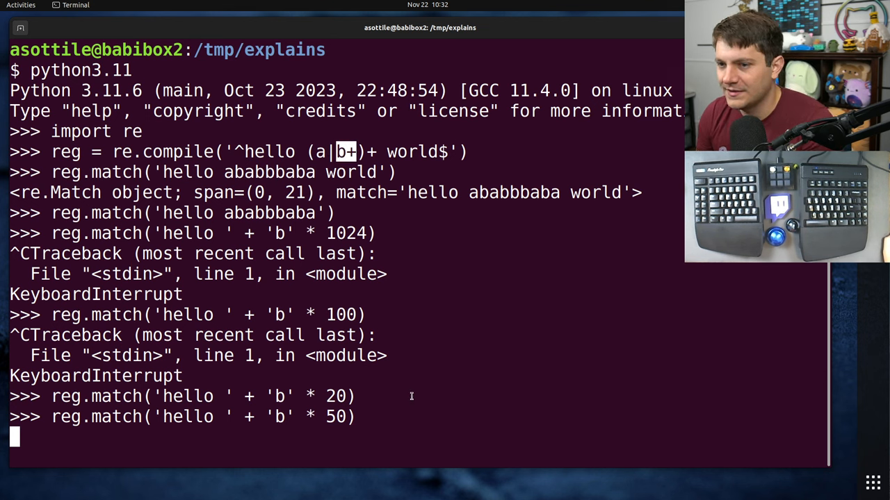
pyautogui.moveTo(380, 137)
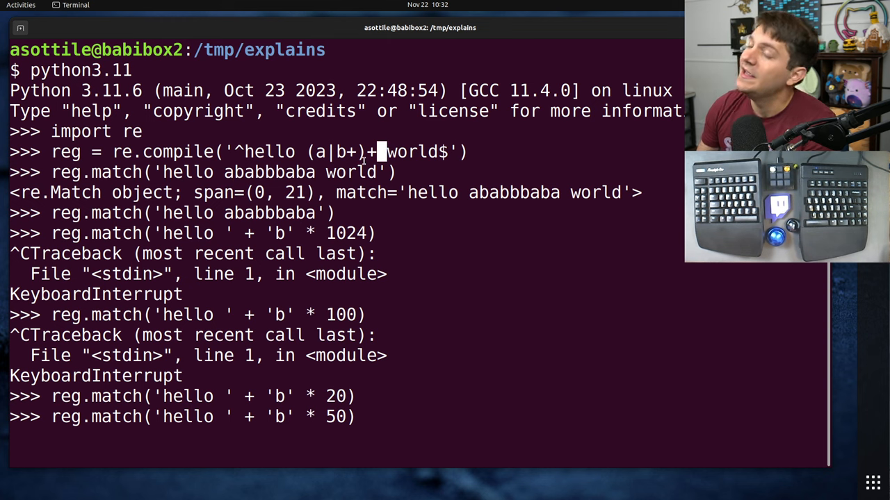
# Test 20 and 50 b's, interrupt the hanging 50-b match, and try the ' hello' suffix variant
pyautogui.press('Return')
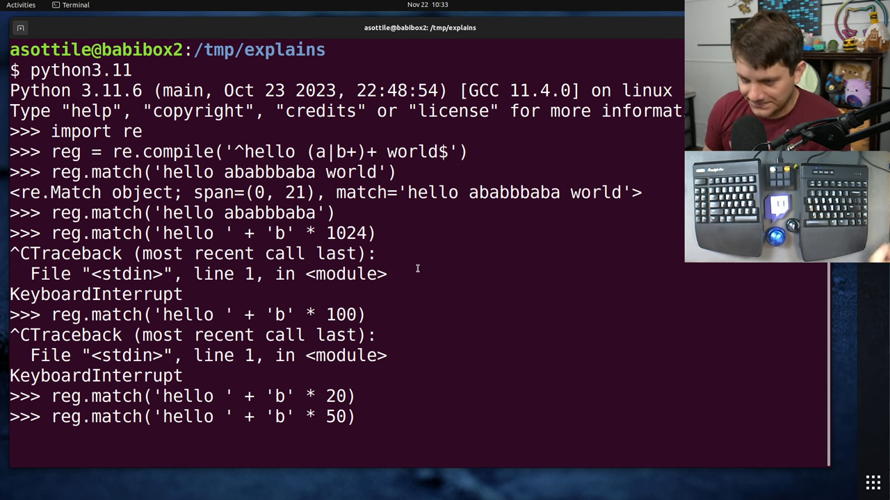
pyautogui.press('Return')
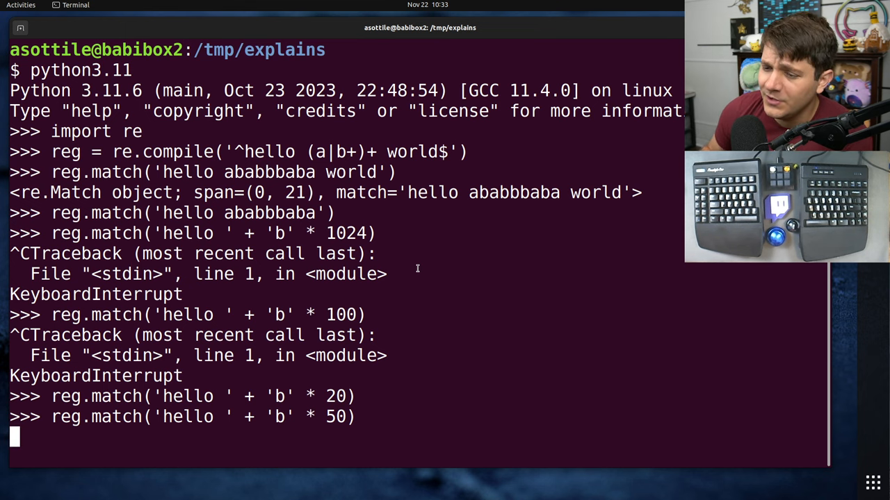
pyautogui.moveTo(410, 417)
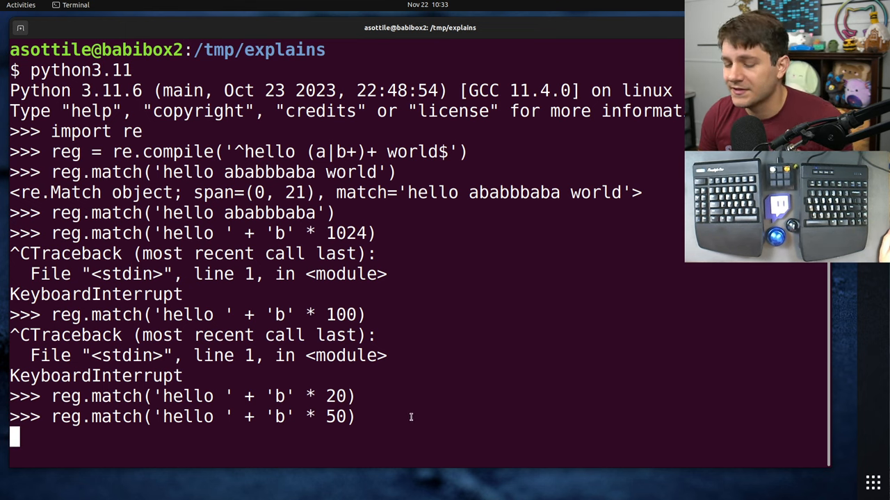
pyautogui.press('ctrl+c')
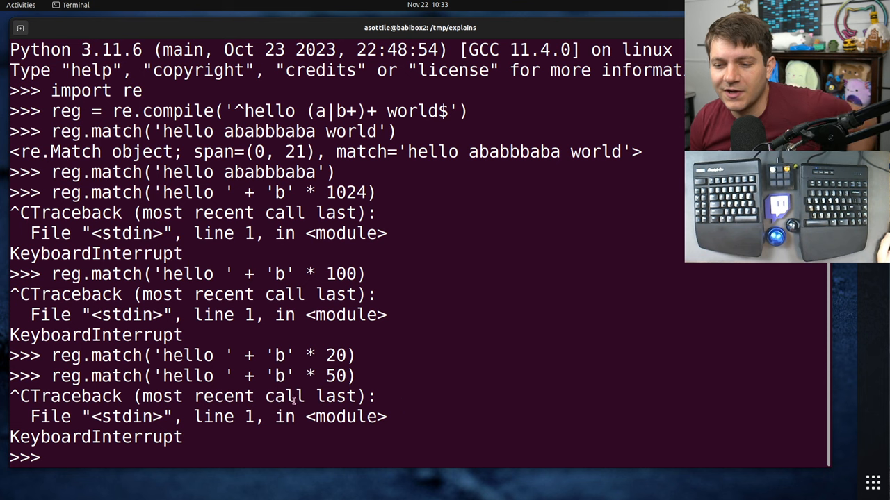
pyautogui.moveTo(400, 262)
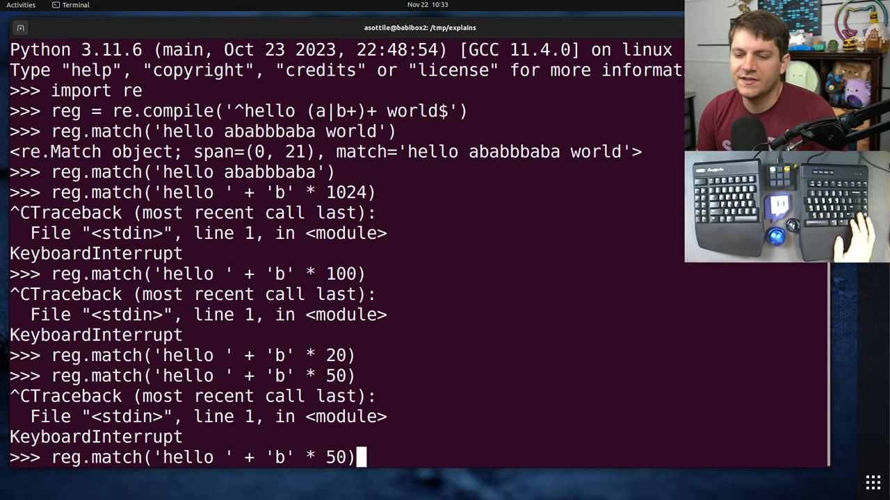
pyautogui.write("+ '")
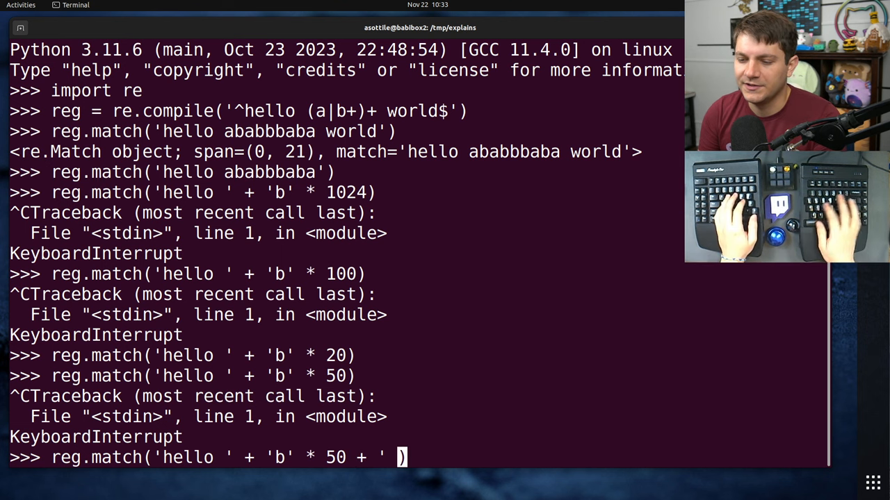
pyautogui.write("hello'")
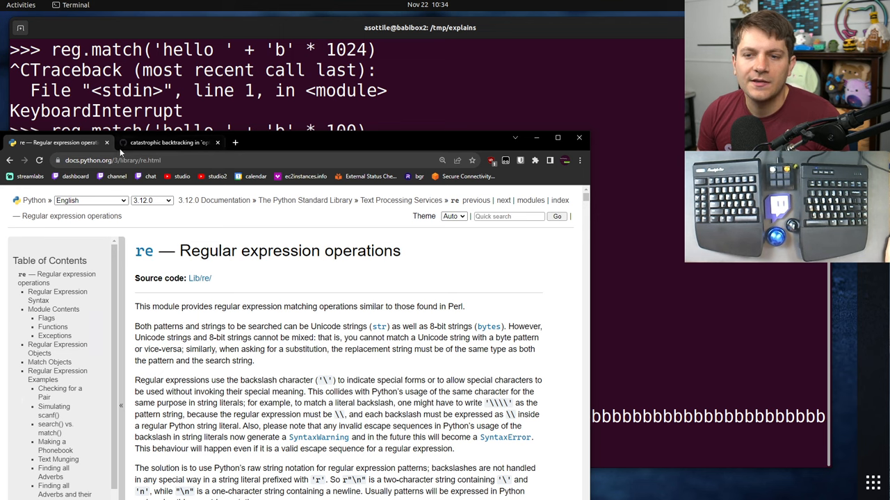
# Switch to GitHub issue #40 on catastrophic backtracking and scroll to its regex example
pyautogui.click(167, 142)
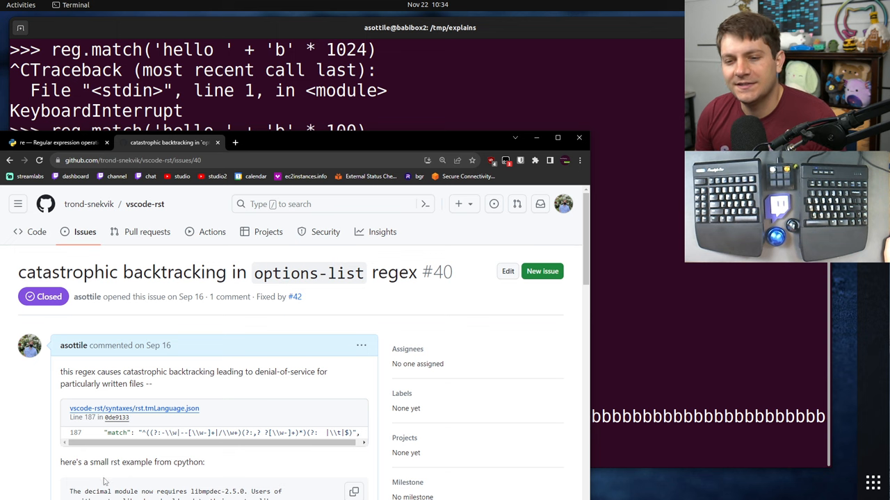
pyautogui.scroll(-3)
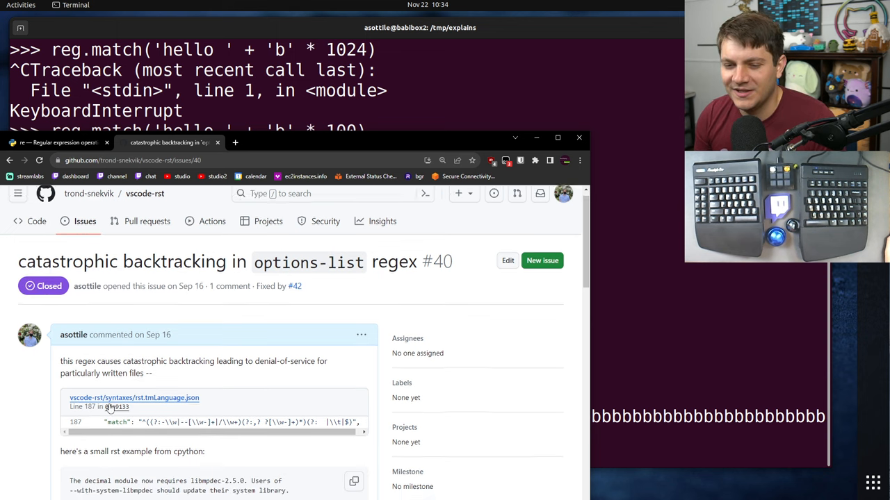
pyautogui.scroll(-3)
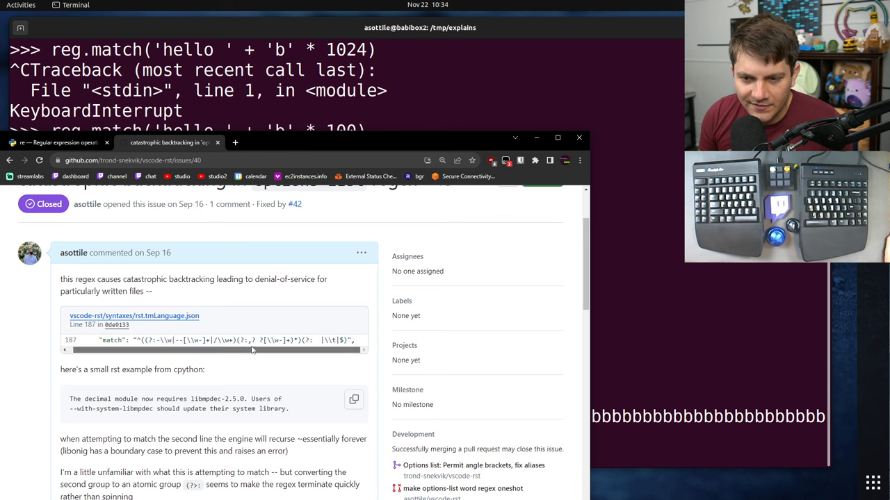
pyautogui.moveTo(277, 353)
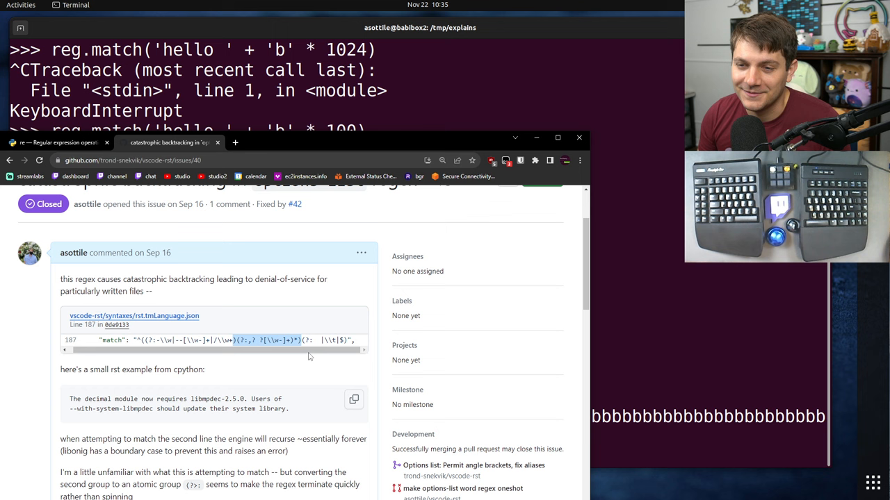
pyautogui.moveTo(312, 327)
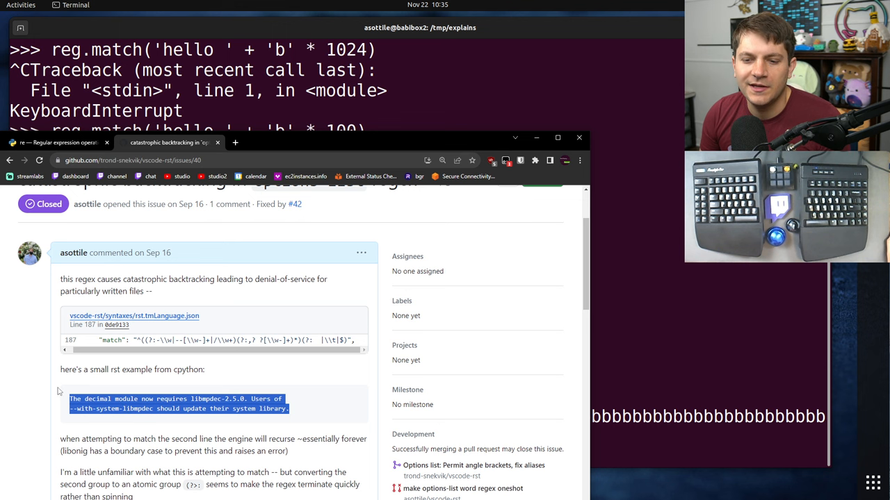
pyautogui.moveTo(197, 389)
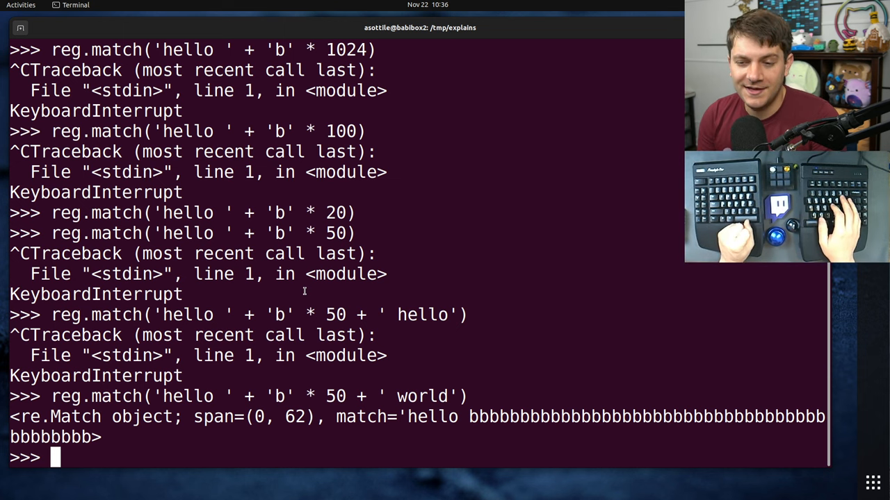
pyautogui.moveTo(410, 292)
pyautogui.write("reg.match('hello ababbbaba world")
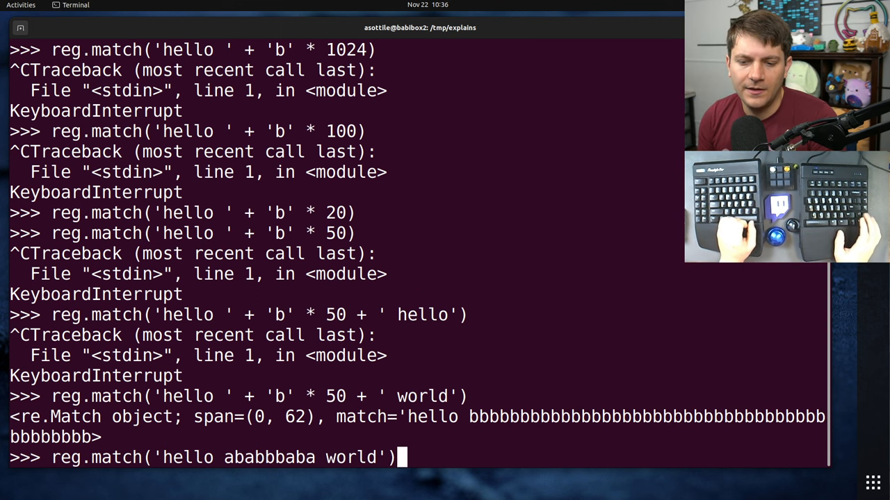
# Recompile reg as '^hello (a|(?>b+))+ world$' with an atomic group around b+
pyautogui.write("reg = re.compile('^hello (a|b+)+ world$')")
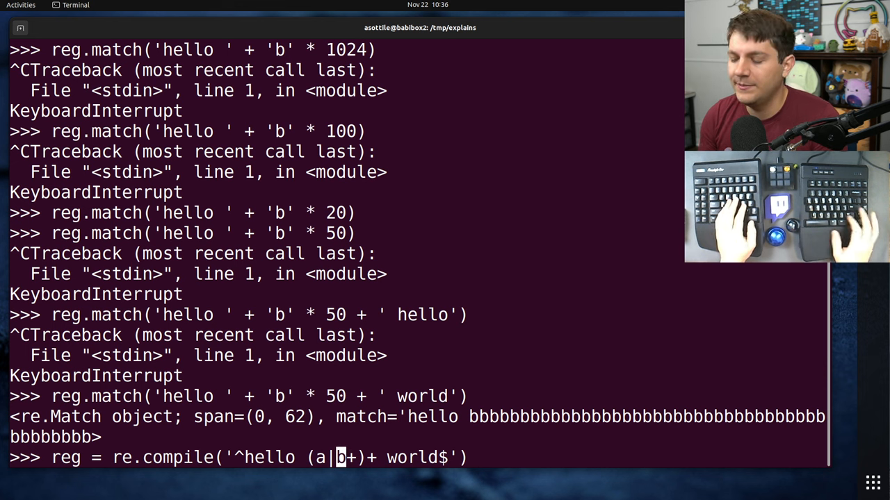
pyautogui.write('(?')
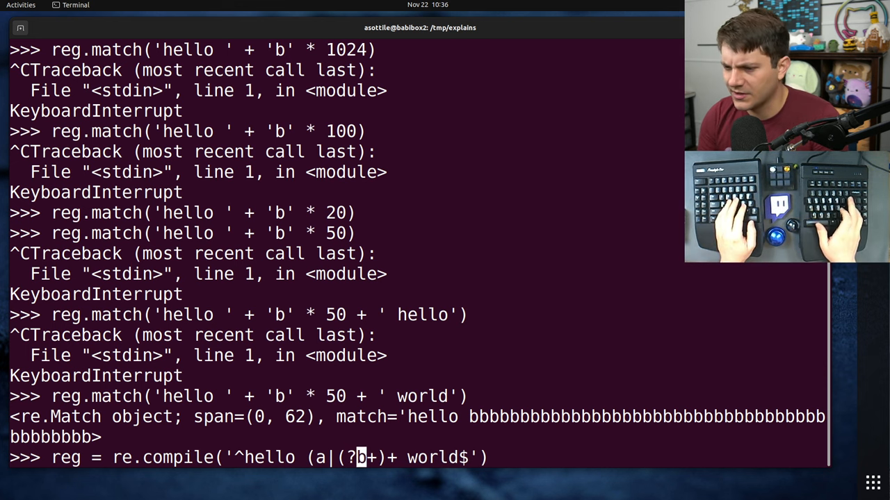
pyautogui.write('>')
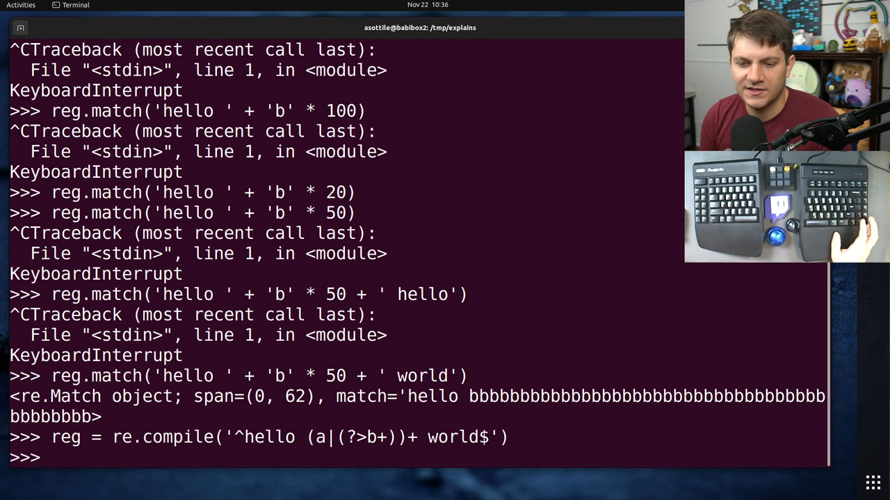
# Show 50 b's plus ' world' matches while 50, 500 and 5000 b's alone fail instantly
pyautogui.write("reg.match('hello ' + 'b' * 50 + ' world')")
pyautogui.write("reg.match('hello ' + 'b' * 50)")
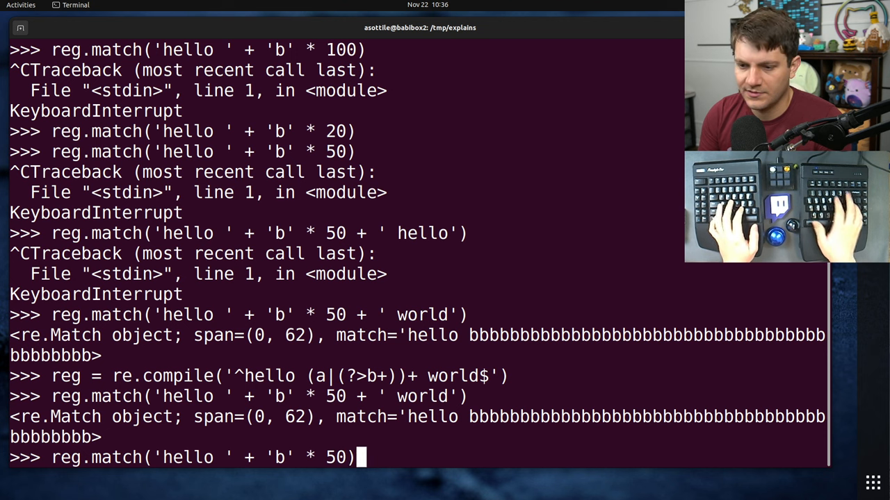
pyautogui.press('Return')
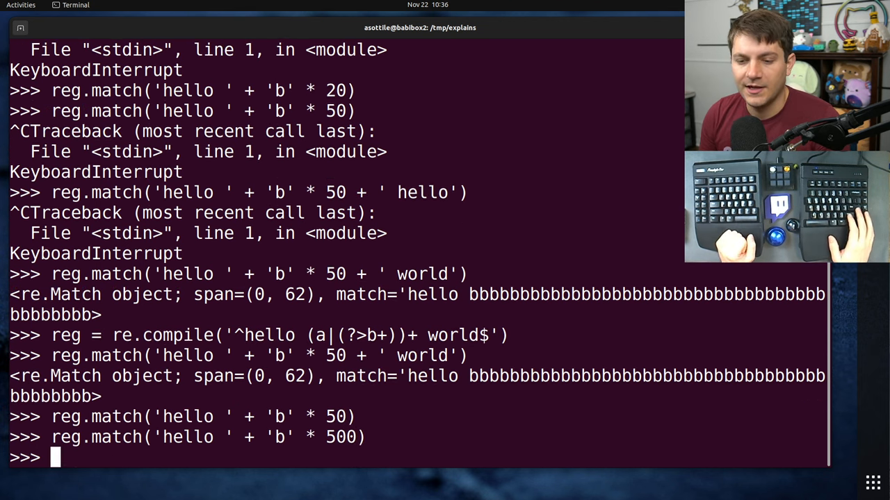
pyautogui.write("reg.match('hello ' + 'b' * 5000)")
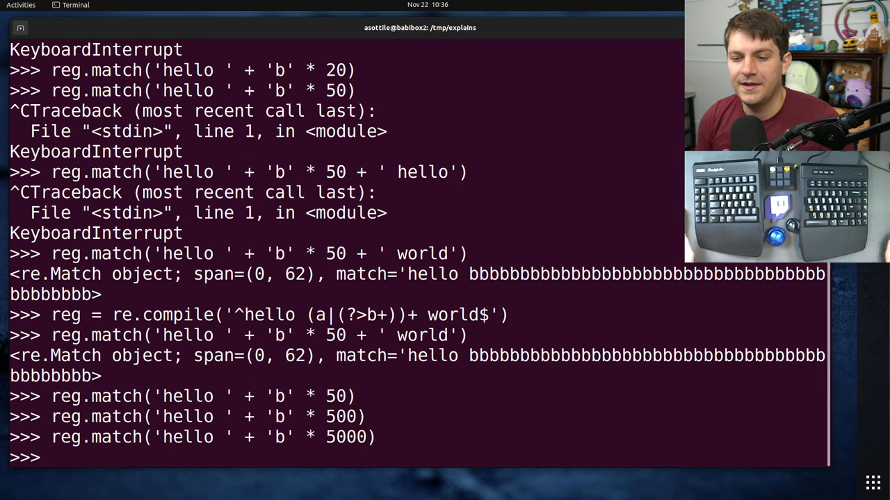
pyautogui.write("reg.match('hello ' + 'b' * 500 + ')")
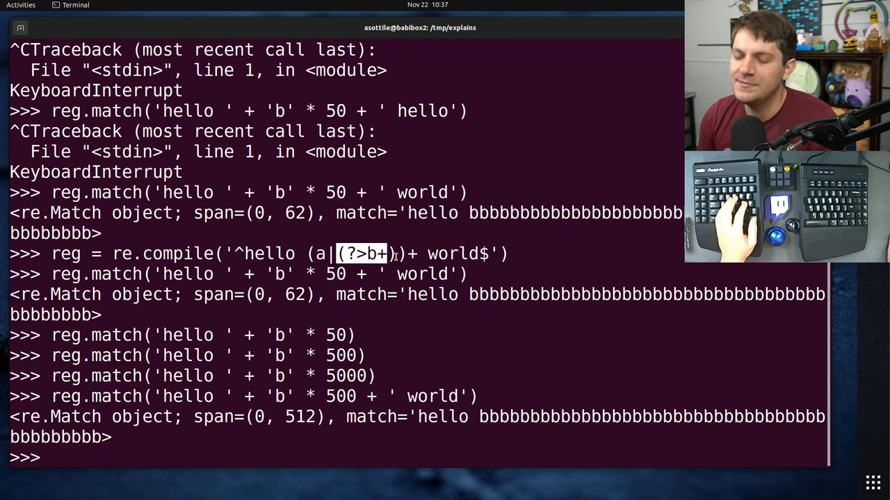
# Recompile reg with the possessive quantifier (a|b++) in place of the atomic group
pyautogui.write("reg.match('hello ' + 'b' * 5000)")
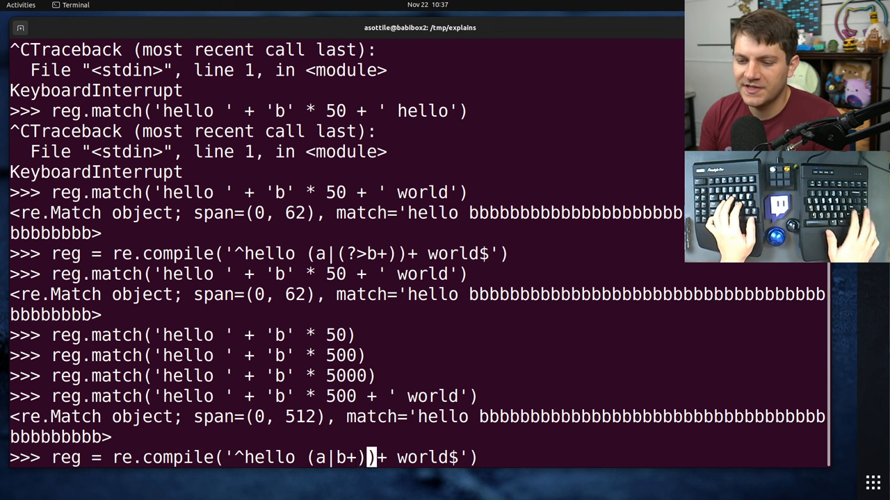
pyautogui.write('+')
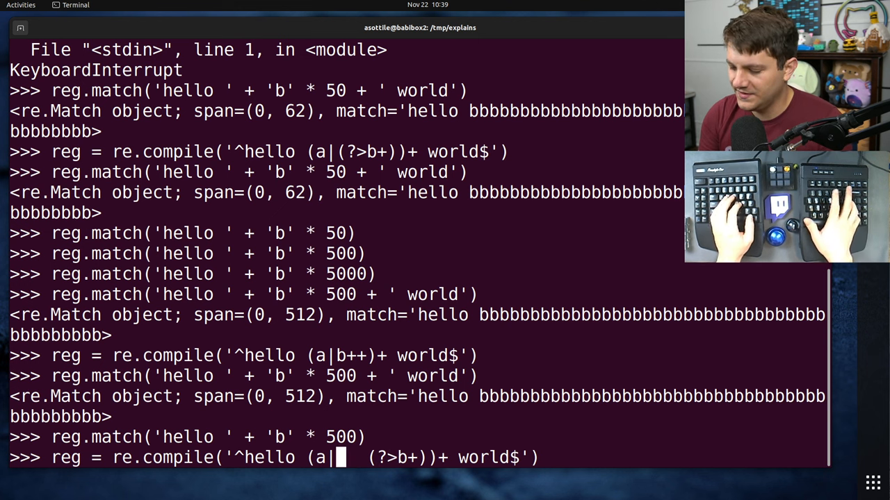
# Edit the pattern to '^hello (a|(?=(?P<p1>b+))(?P=p1))+ world$', a lookahead capturing b+ plus backreference
pyautogui.write('(?=(')
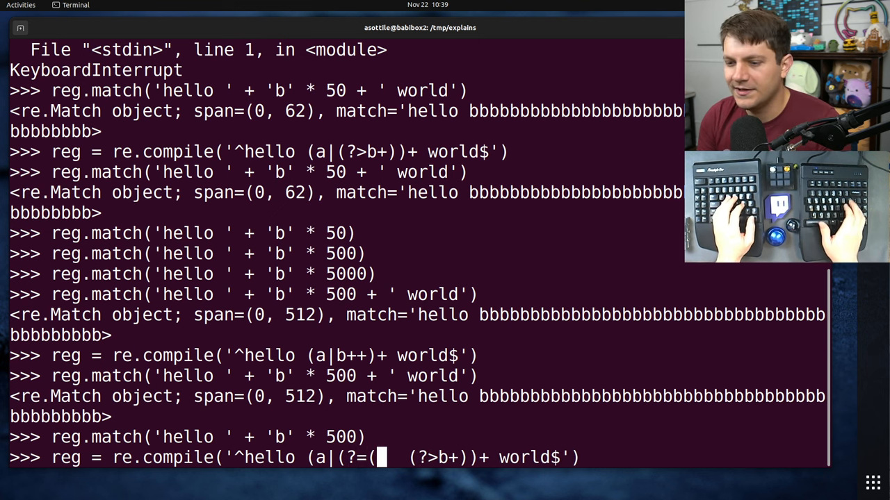
pyautogui.write('?P')
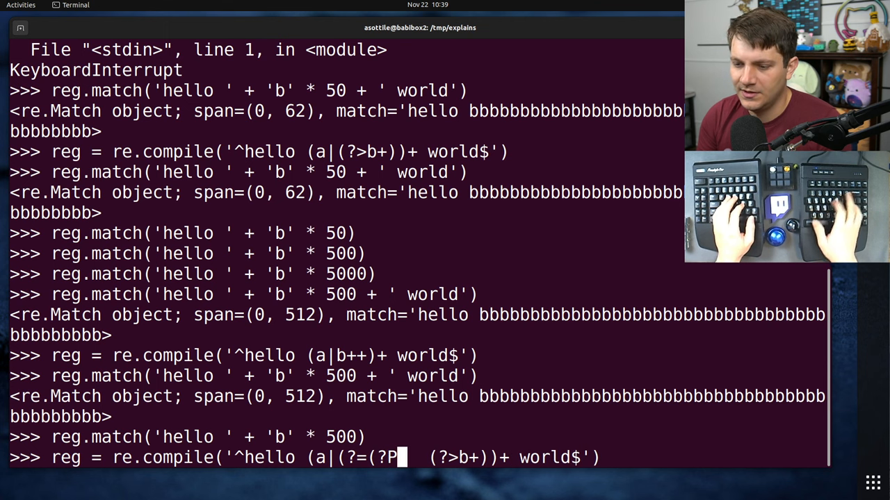
pyautogui.write('<')
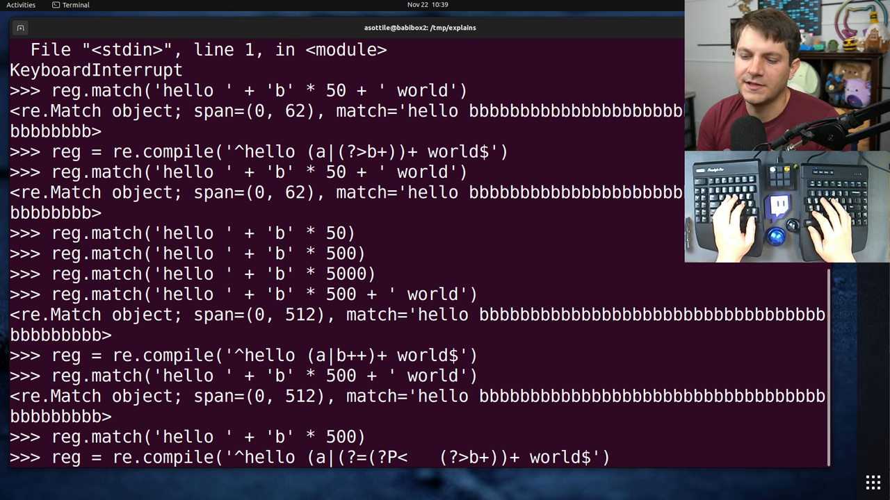
pyautogui.write('p1>')
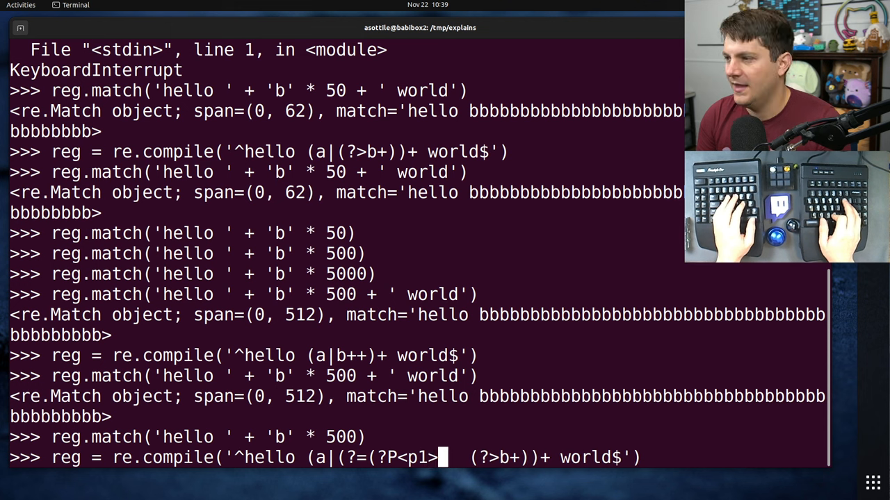
pyautogui.write('b+')
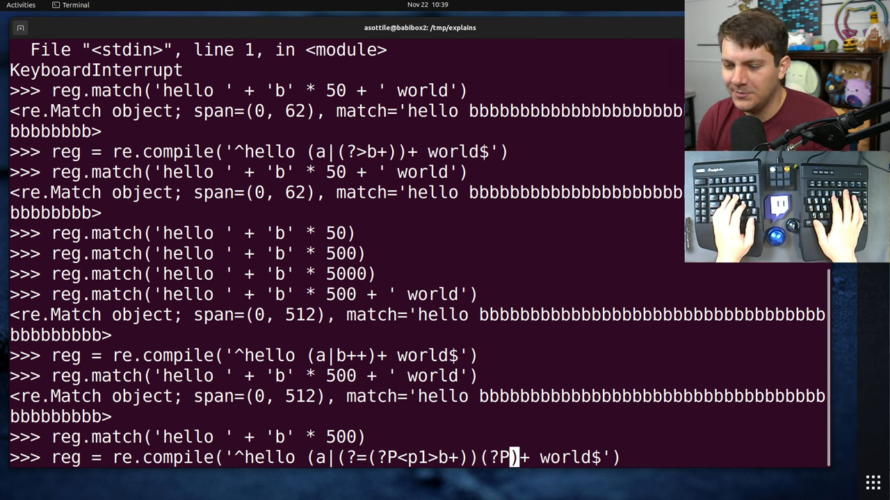
pyautogui.write('=p1)')
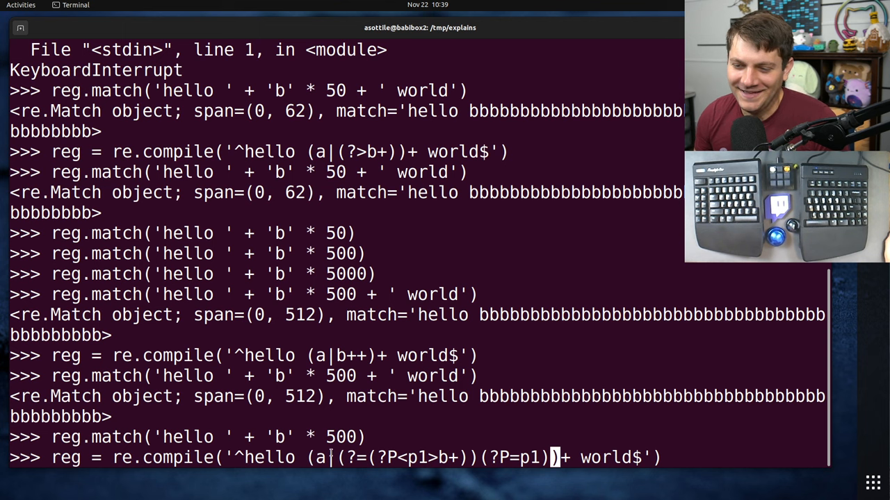
pyautogui.moveTo(336, 458); pyautogui.dragTo(559, 457)
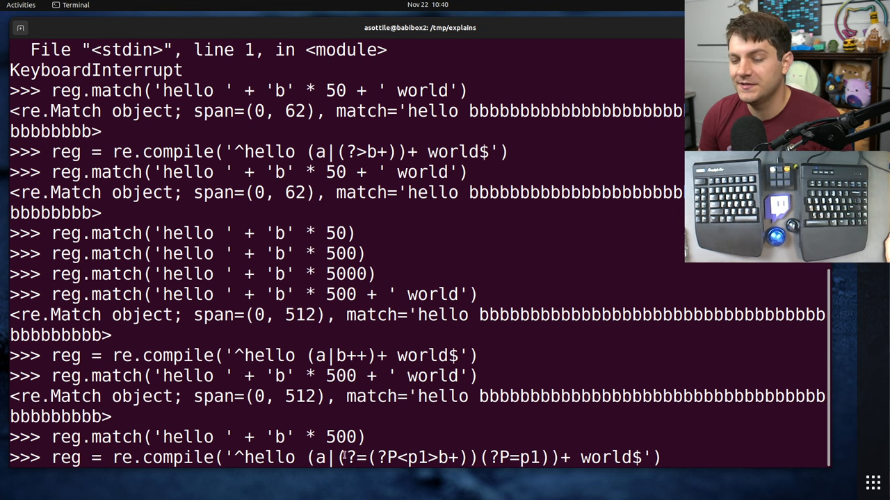
pyautogui.doubleClick(359, 458)
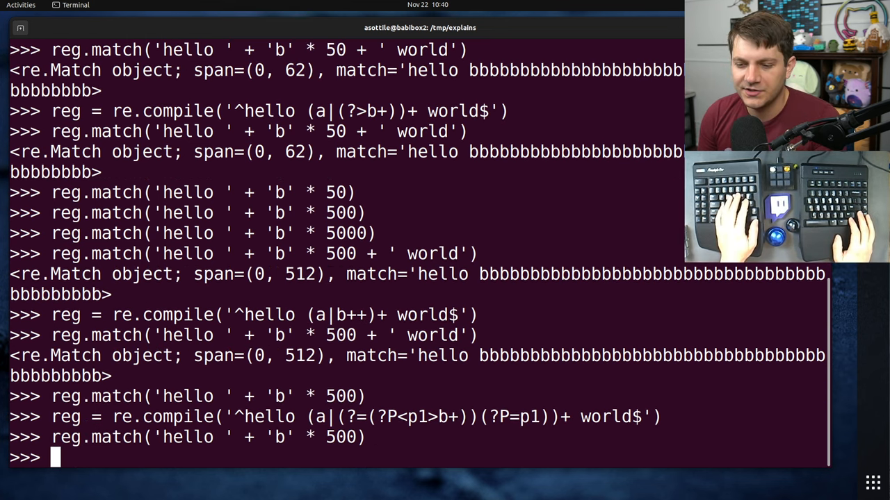
# Match 'hello ' + 500 b's + ' world' with the emulated regex, returning span (0, 512)
pyautogui.write("reg.match('hello ' + 'b' * 500 + ' world")
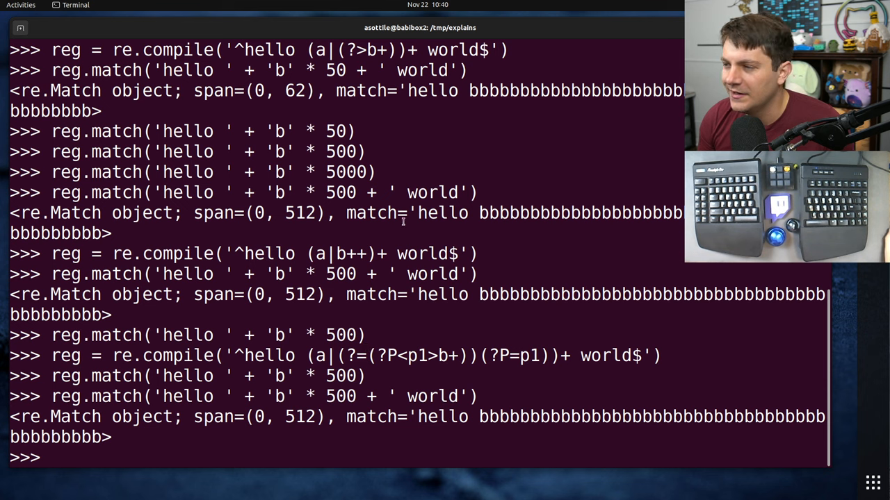
pyautogui.moveTo(347, 362)
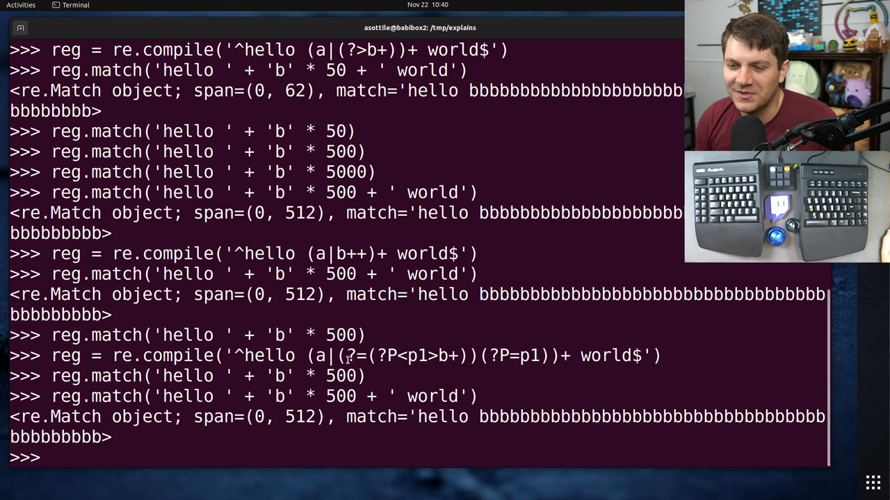